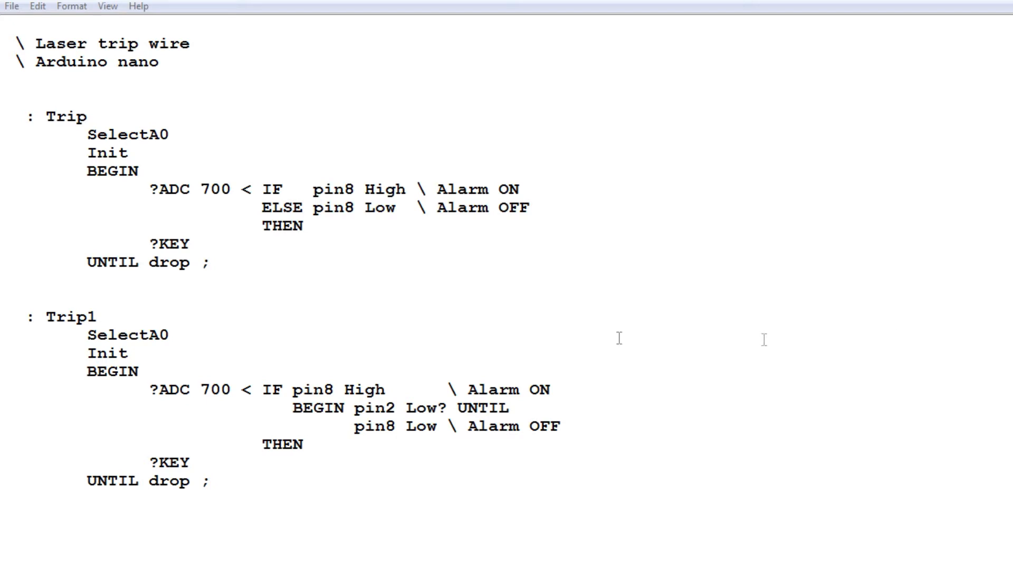
pyautogui.doubleClick(65, 116)
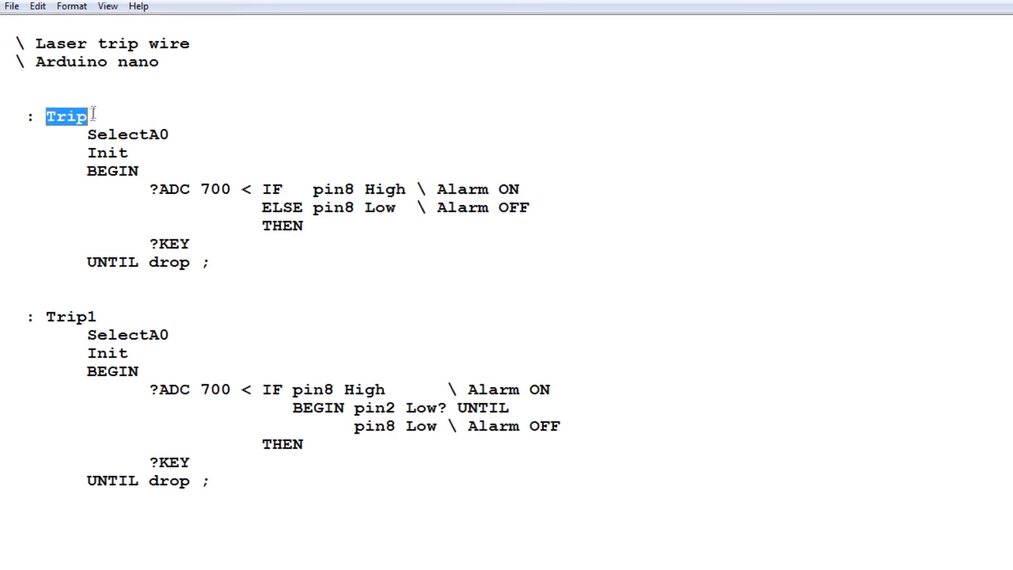
pyautogui.doubleClick(64, 317)
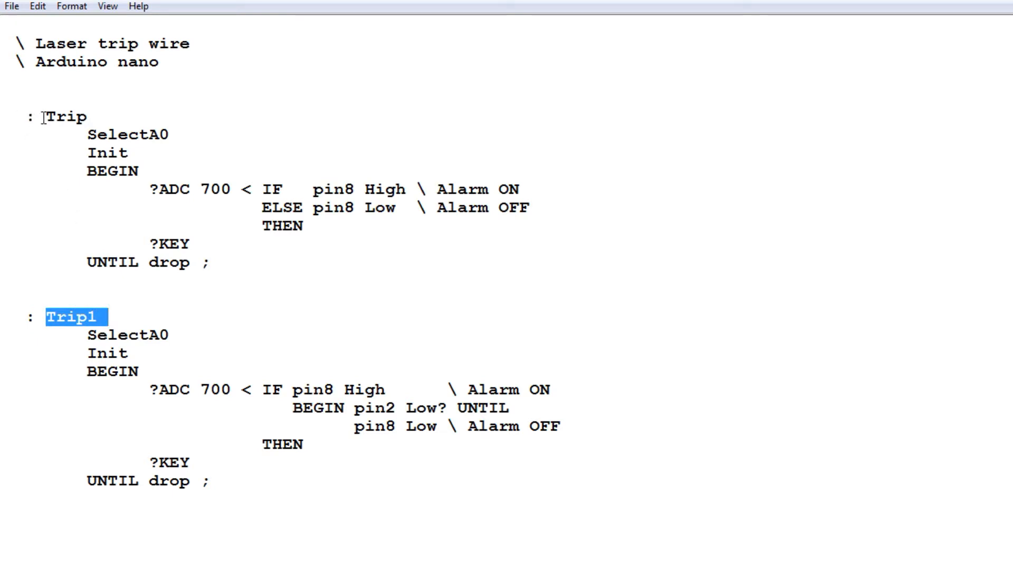
pyautogui.doubleClick(64, 116)
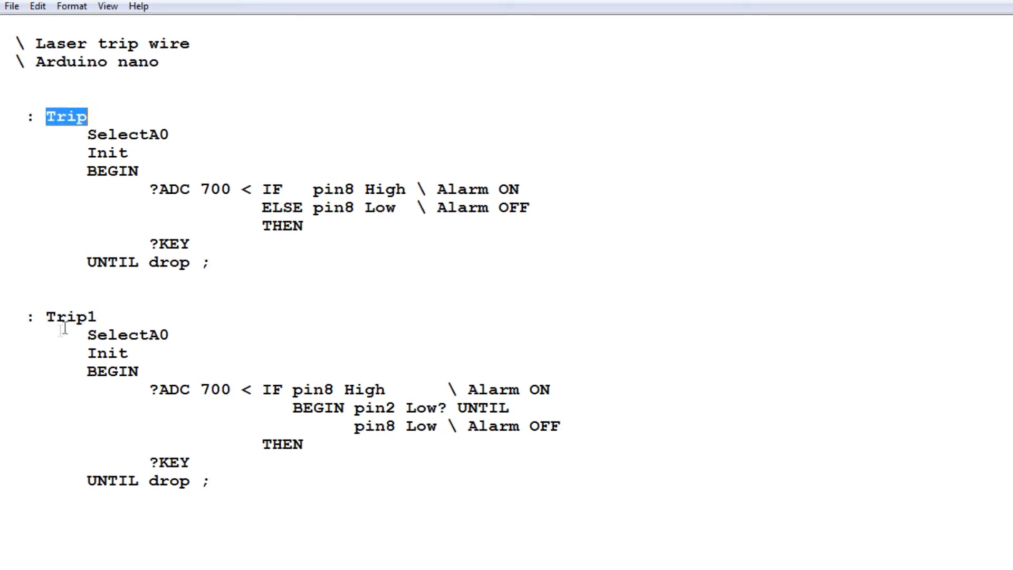
pyautogui.doubleClick(68, 316)
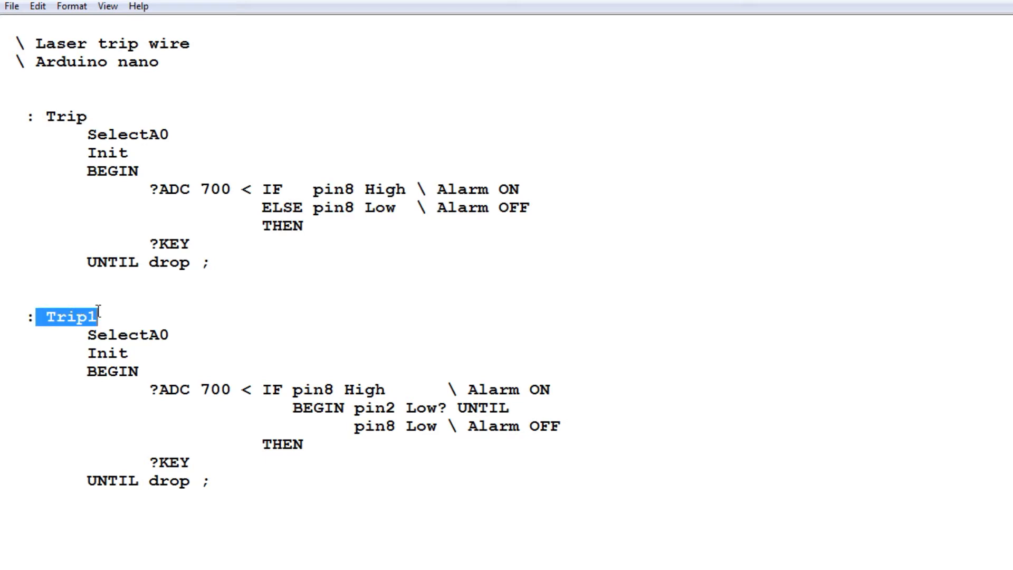
pyautogui.click(45, 116)
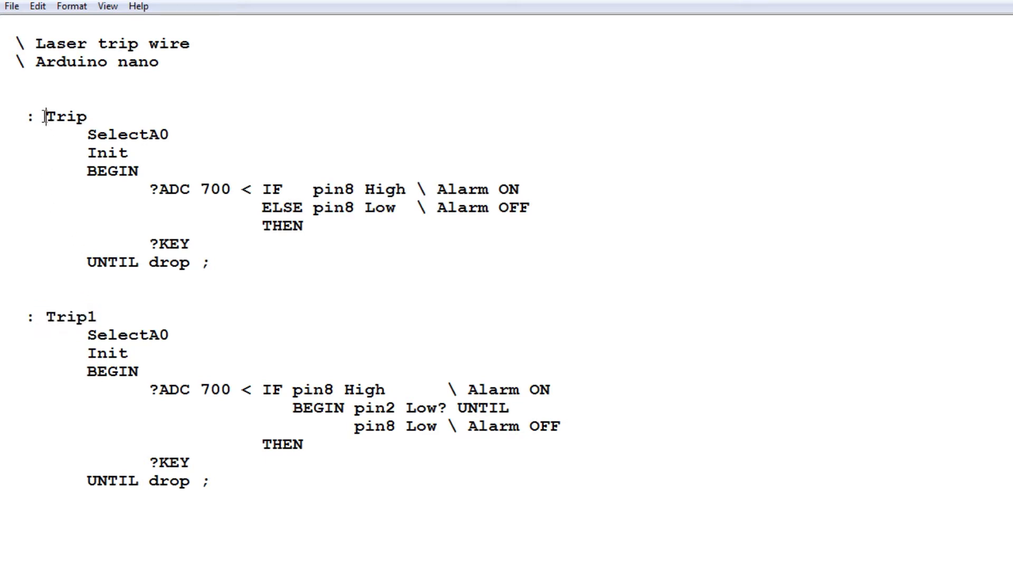
pyautogui.doubleClick(65, 116)
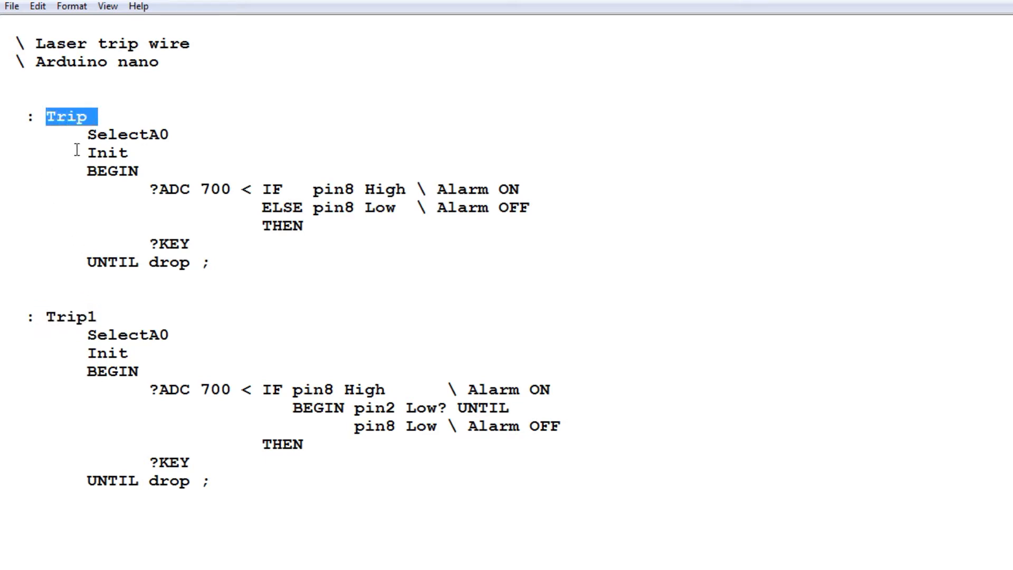
pyautogui.doubleClick(128, 134)
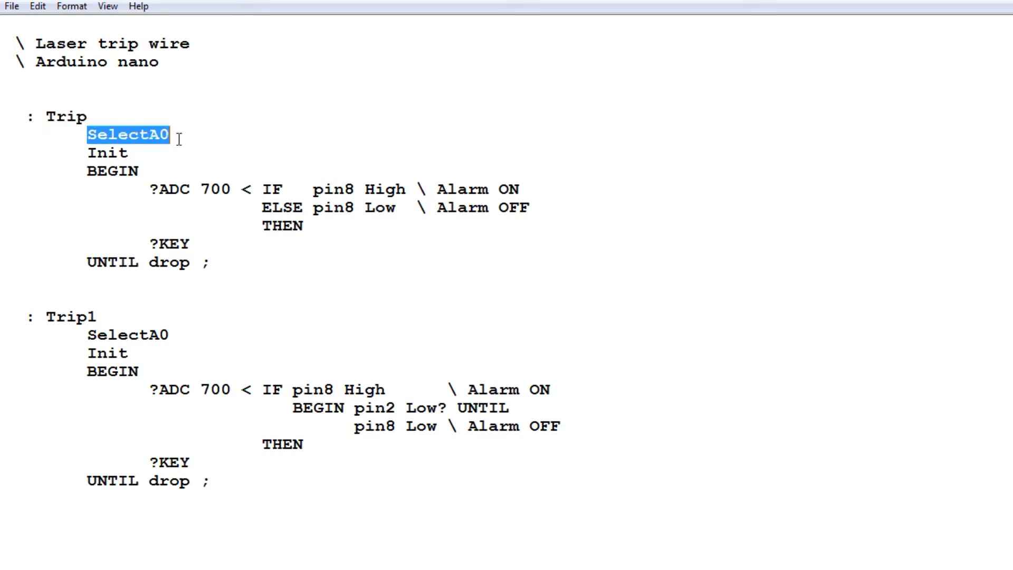
pyautogui.moveTo(88, 155)
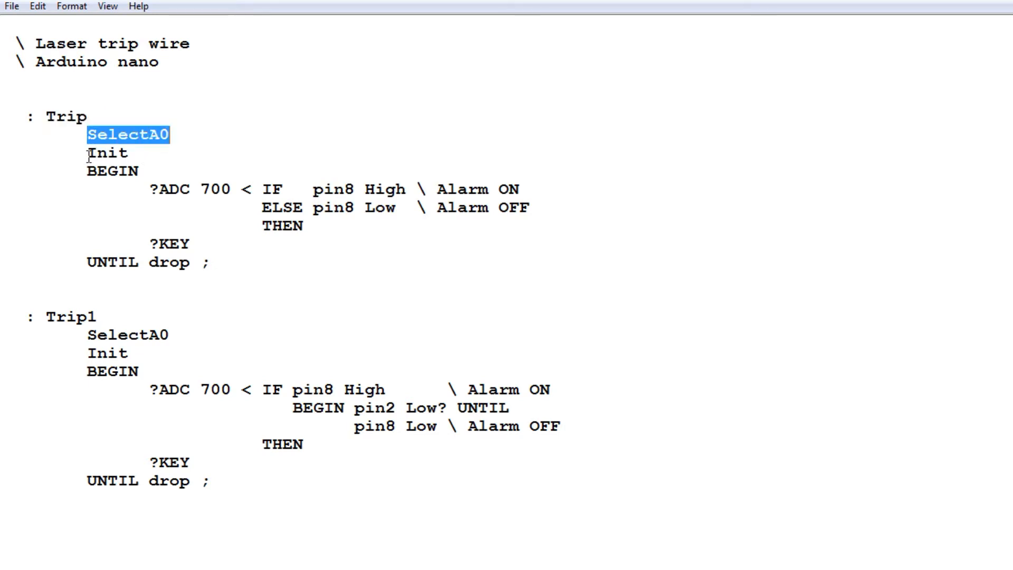
pyautogui.doubleClick(107, 153)
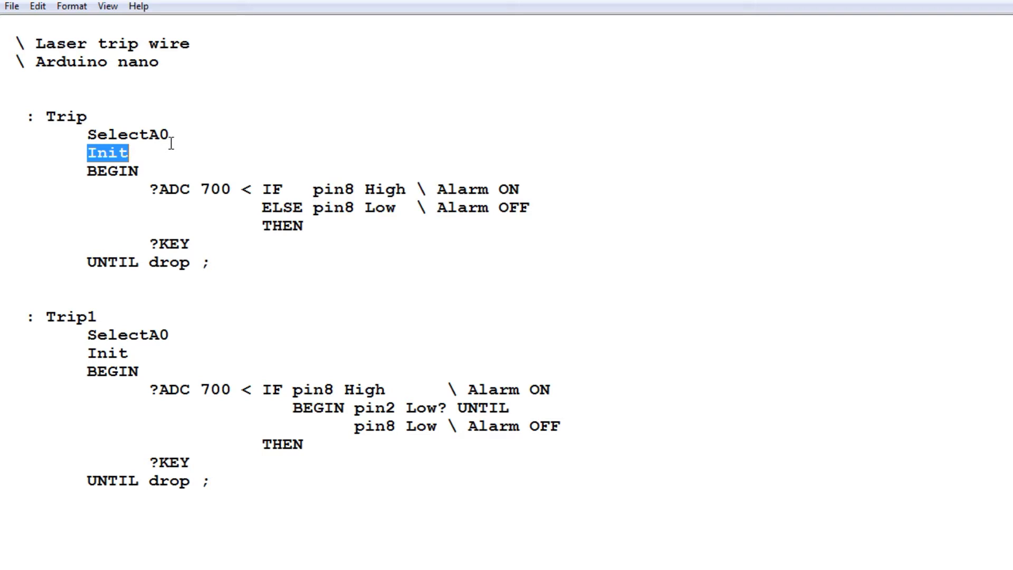
pyautogui.moveTo(100, 196)
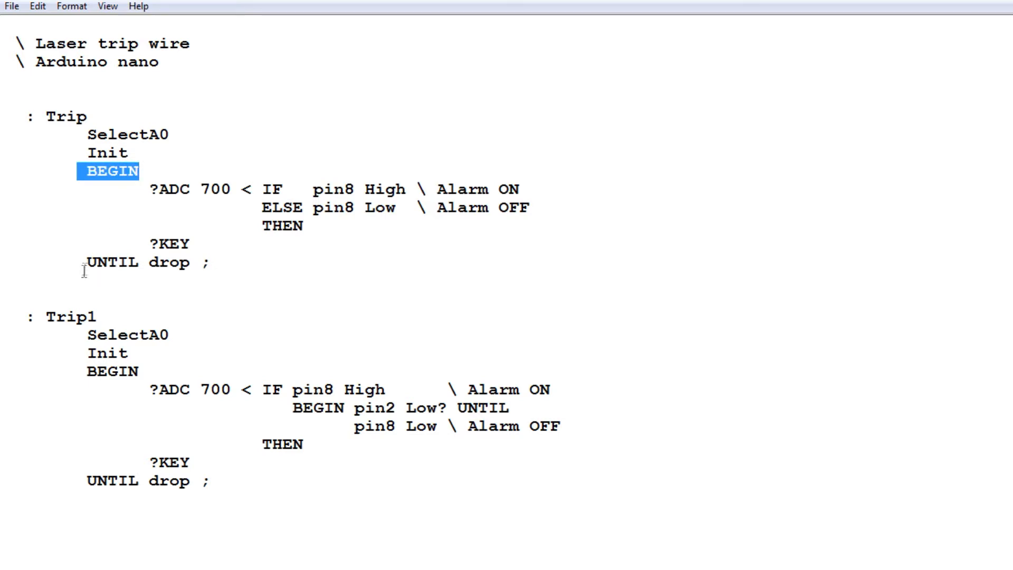
pyautogui.doubleClick(111, 263)
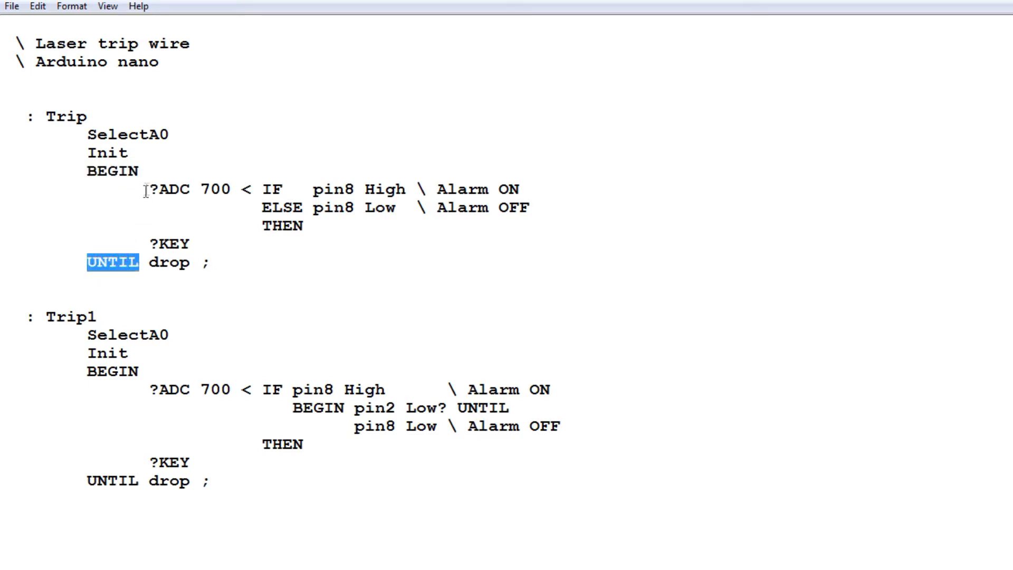
pyautogui.doubleClick(170, 189)
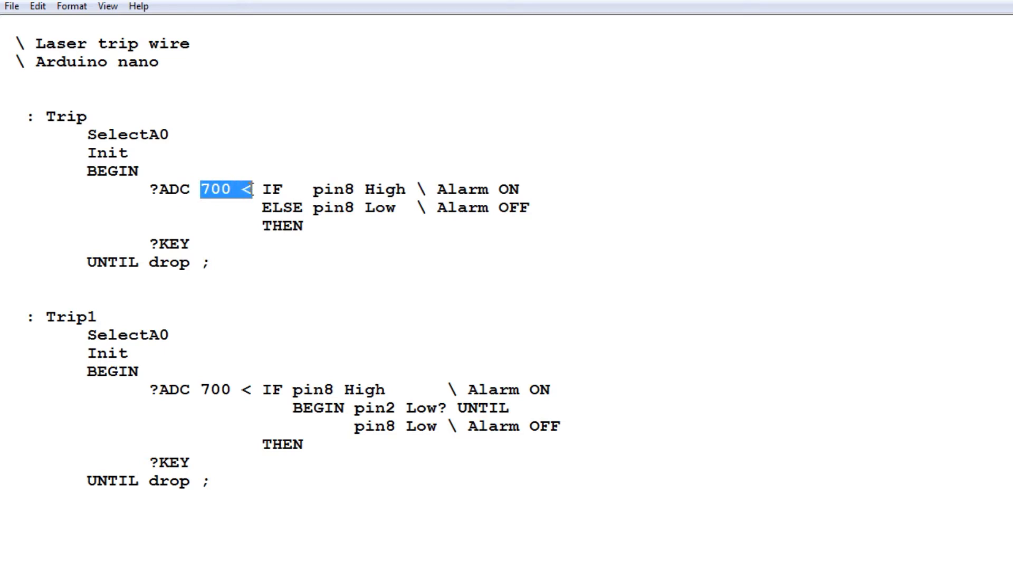
pyautogui.moveTo(276, 120)
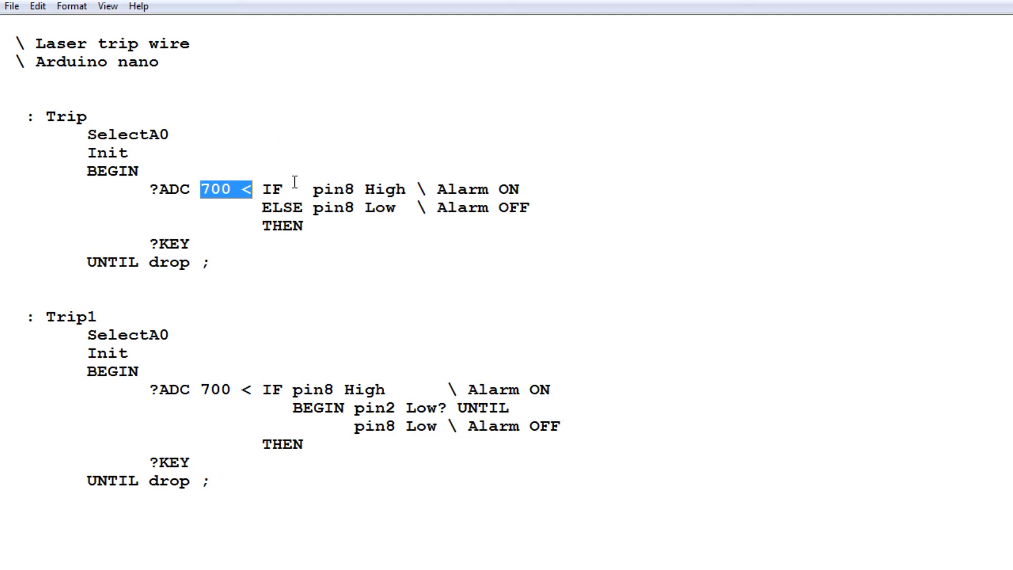
pyautogui.doubleClick(332, 189)
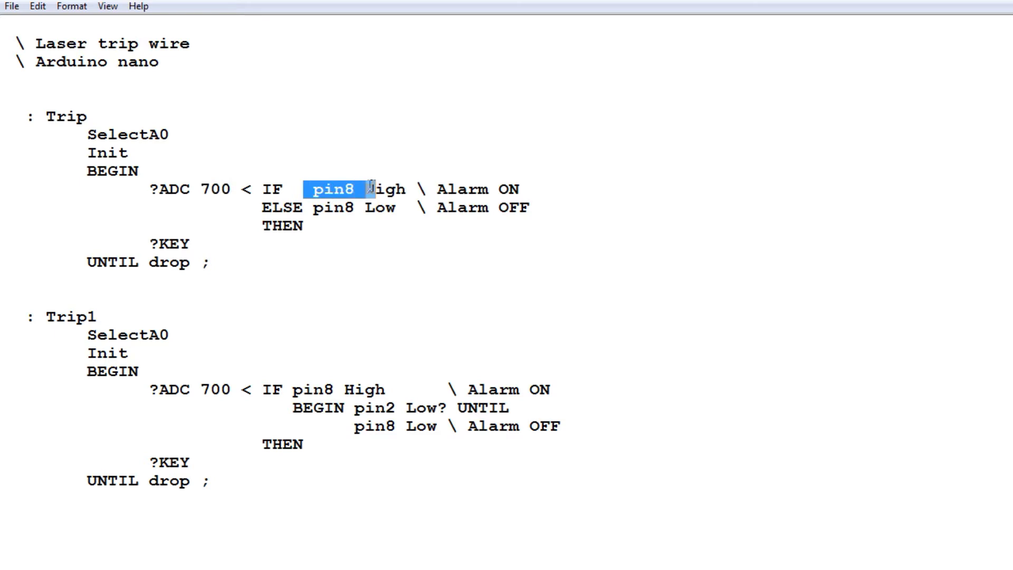
pyautogui.moveTo(368, 189); pyautogui.dragTo(407, 189)
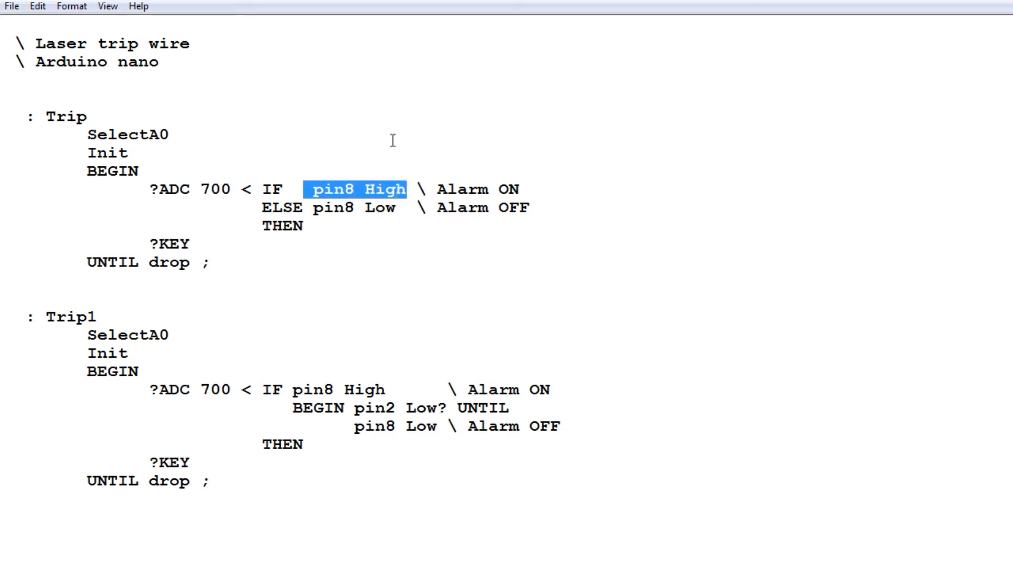
pyautogui.moveTo(381, 132)
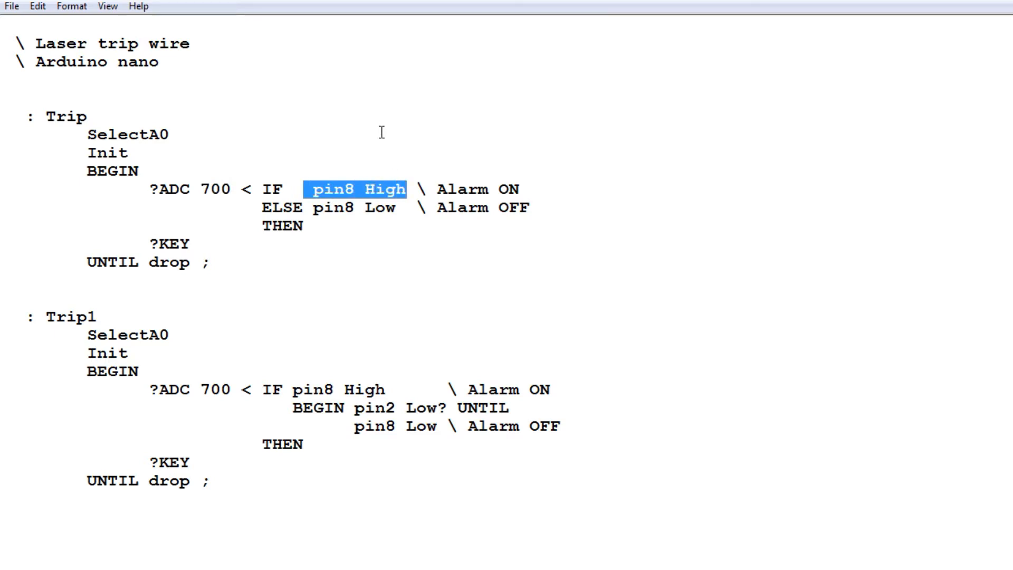
pyautogui.moveTo(384, 218)
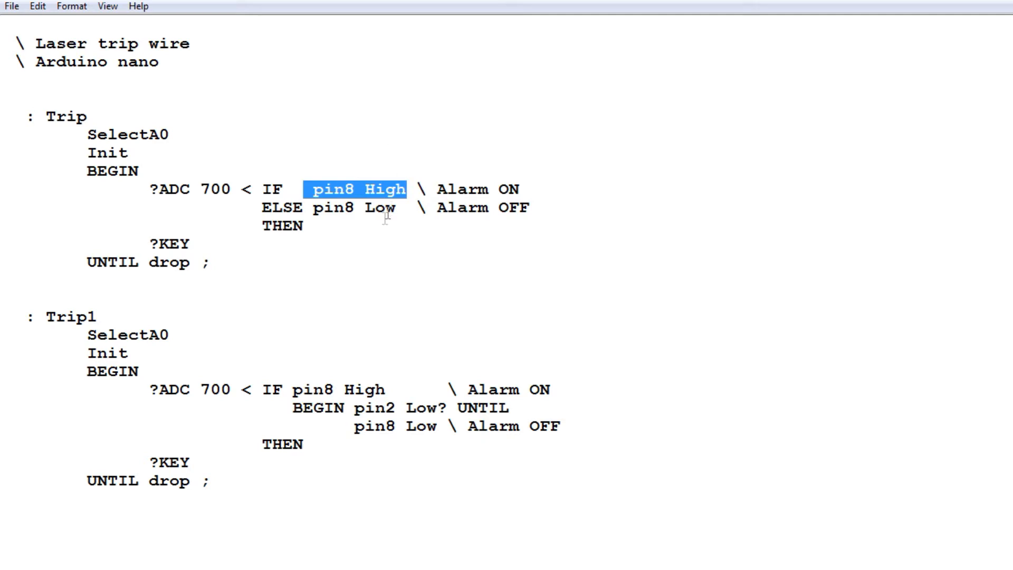
pyautogui.doubleClick(333, 208)
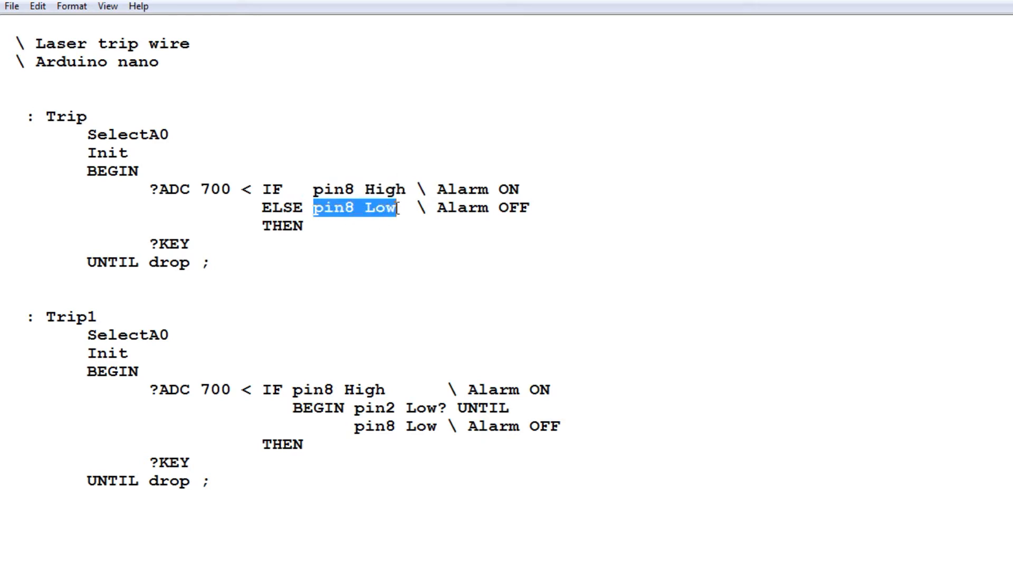
pyautogui.doubleClick(112, 171)
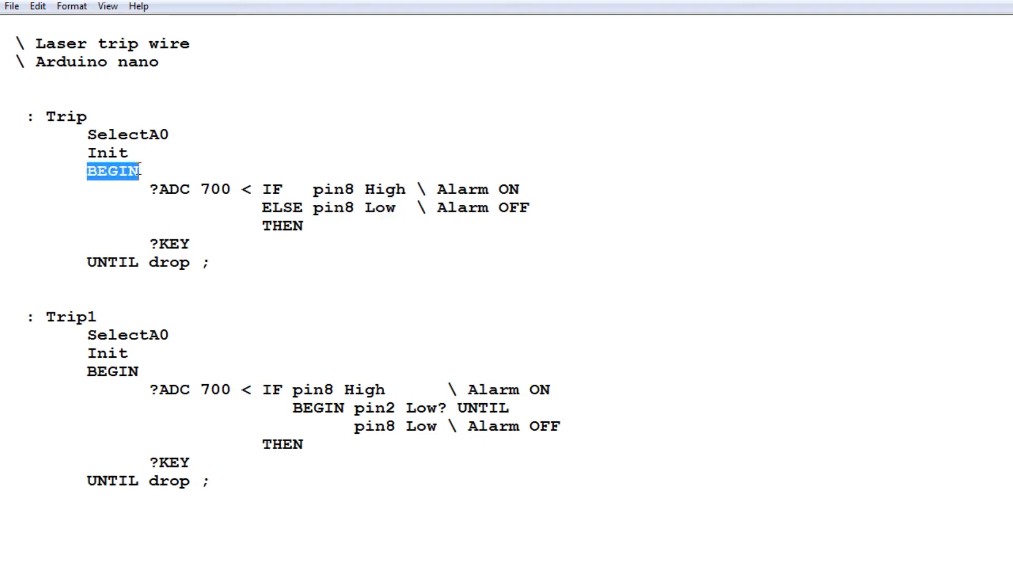
pyautogui.doubleClick(113, 263)
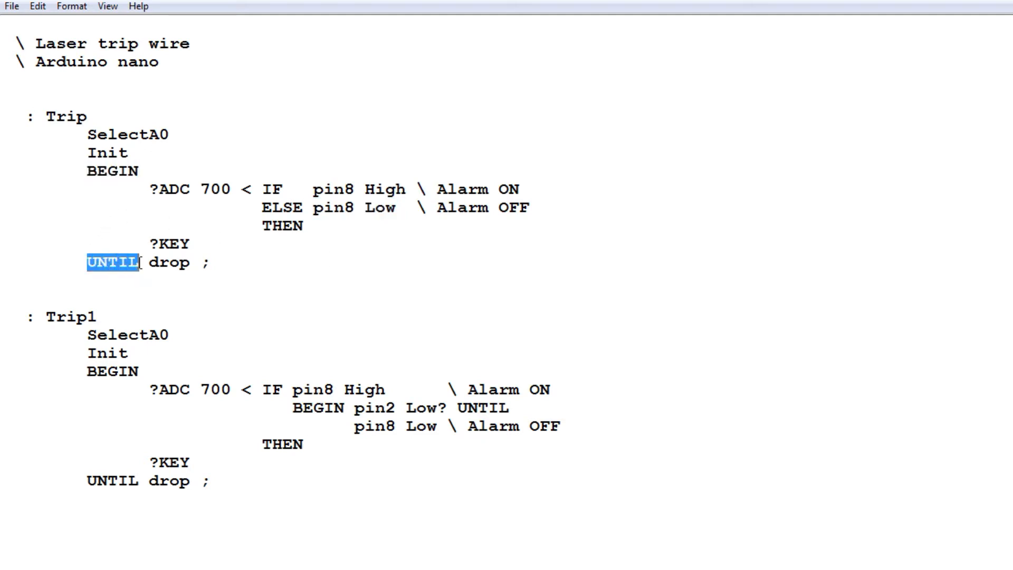
pyautogui.doubleClick(161, 189)
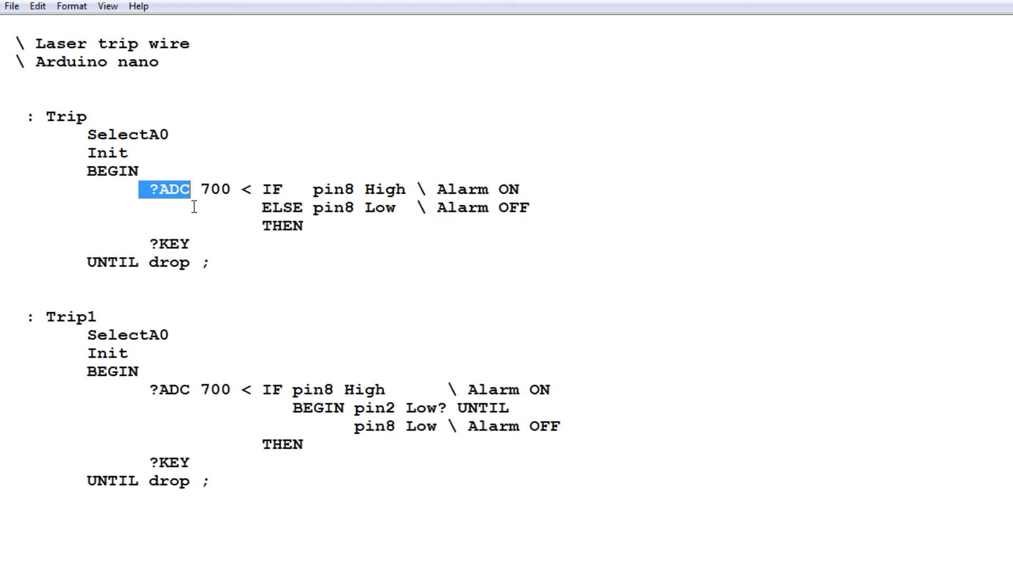
pyautogui.moveTo(147, 247)
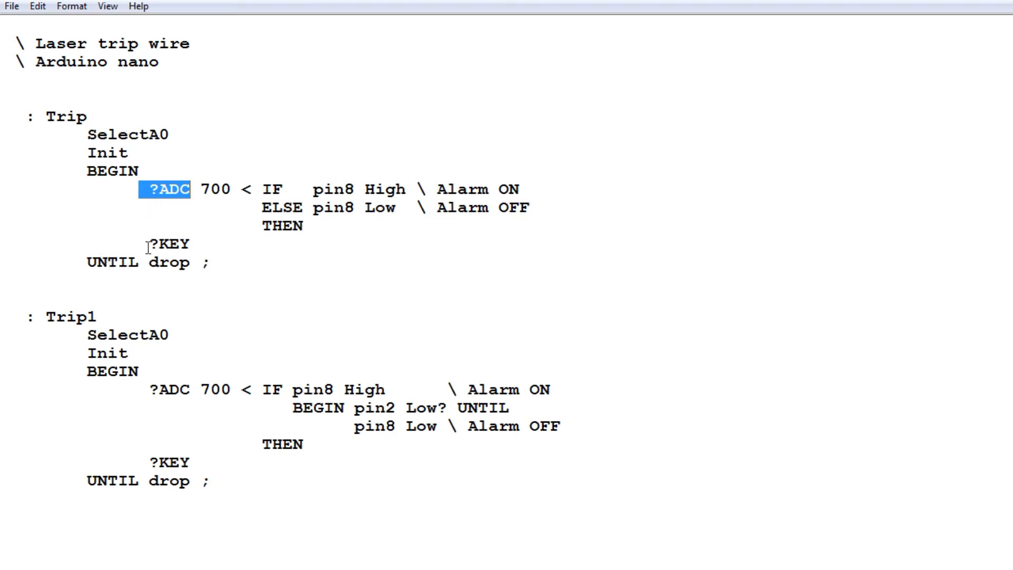
pyautogui.doubleClick(169, 244)
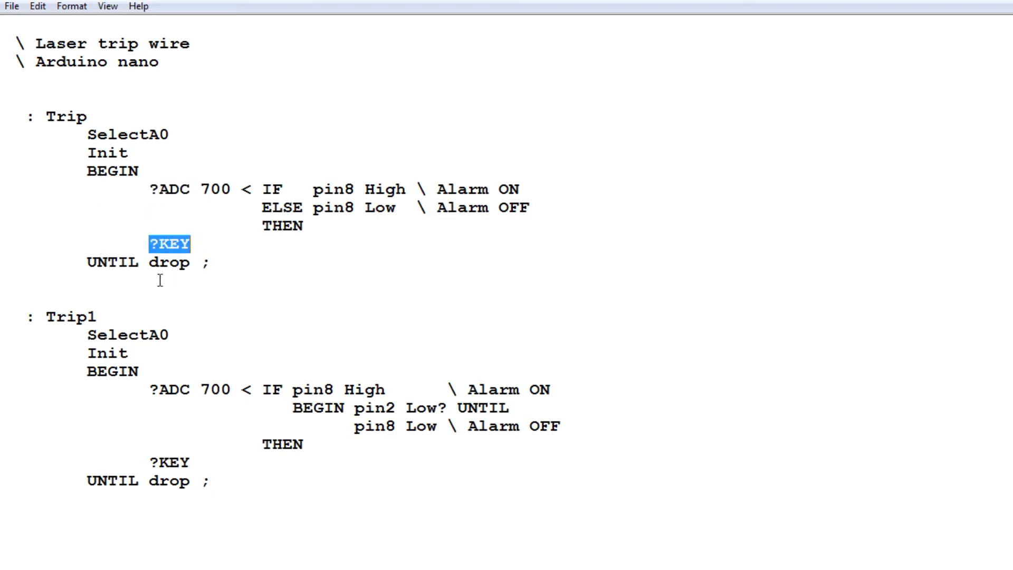
pyautogui.moveTo(223, 262)
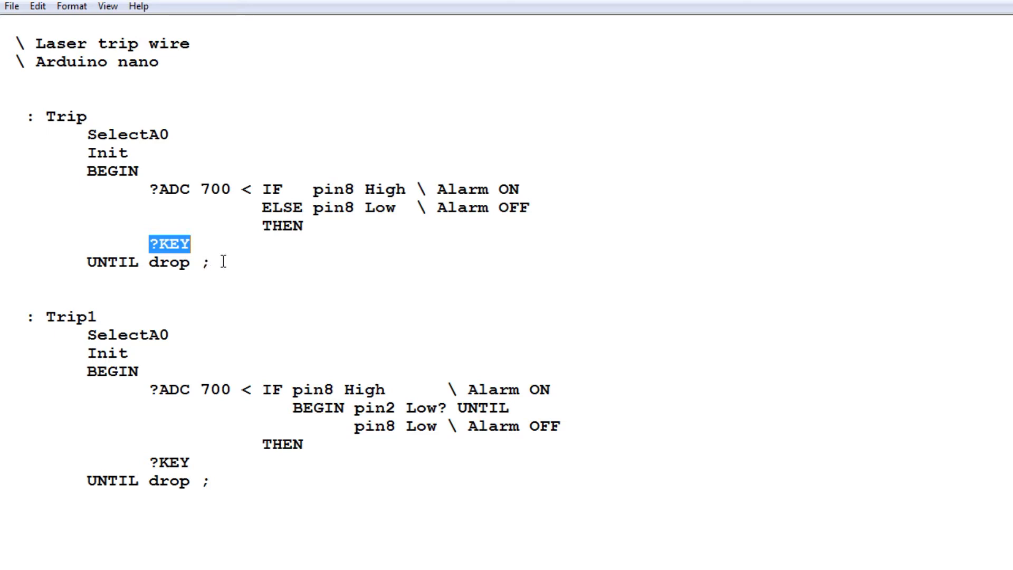
pyautogui.click(209, 263)
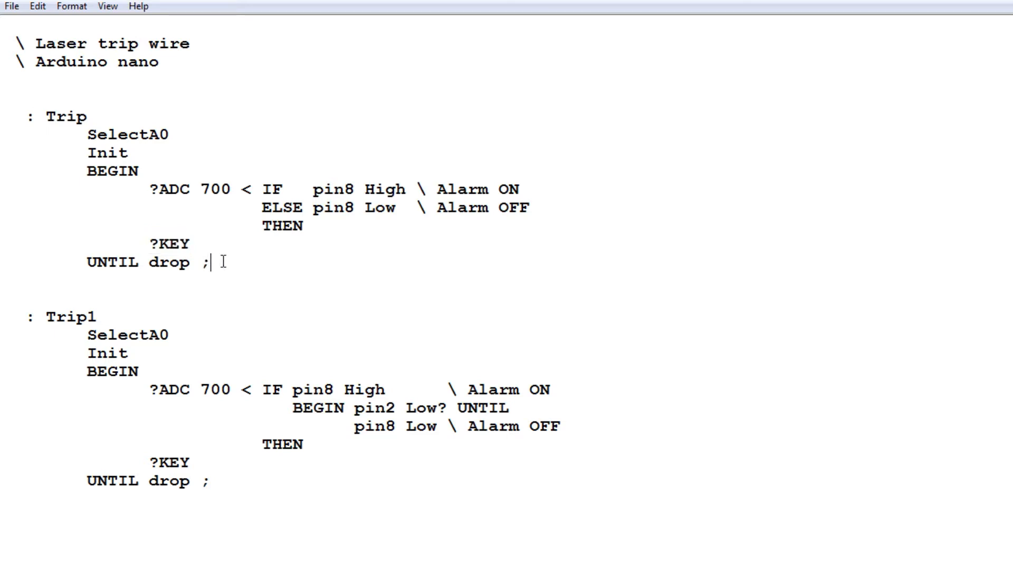
pyautogui.doubleClick(66, 317)
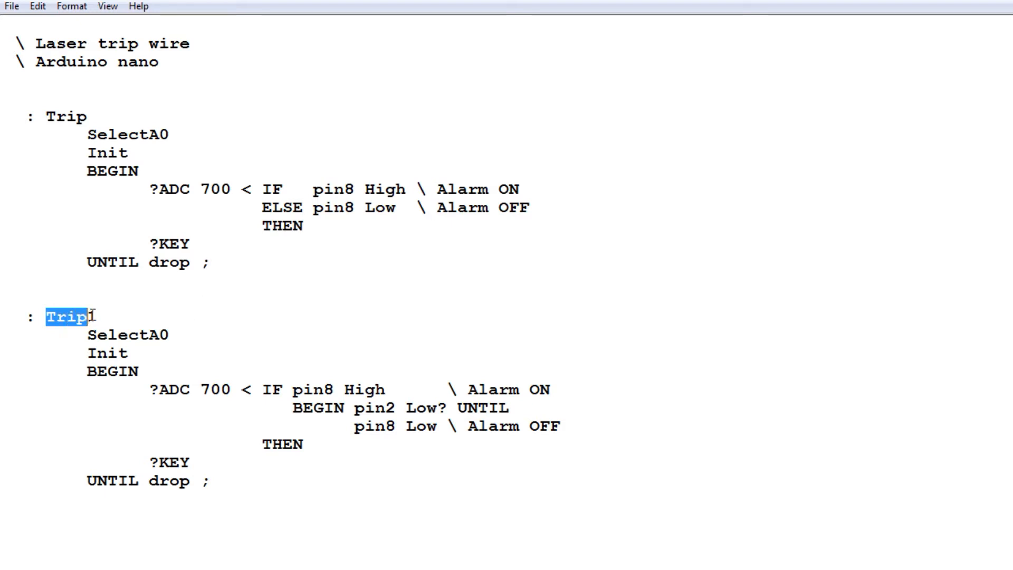
pyautogui.write('1')
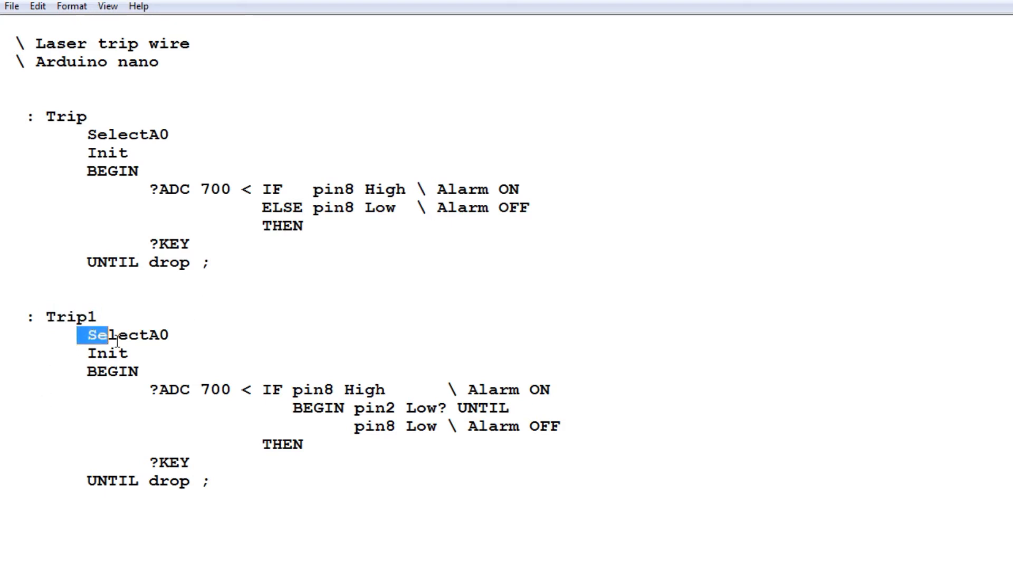
pyautogui.doubleClick(128, 334)
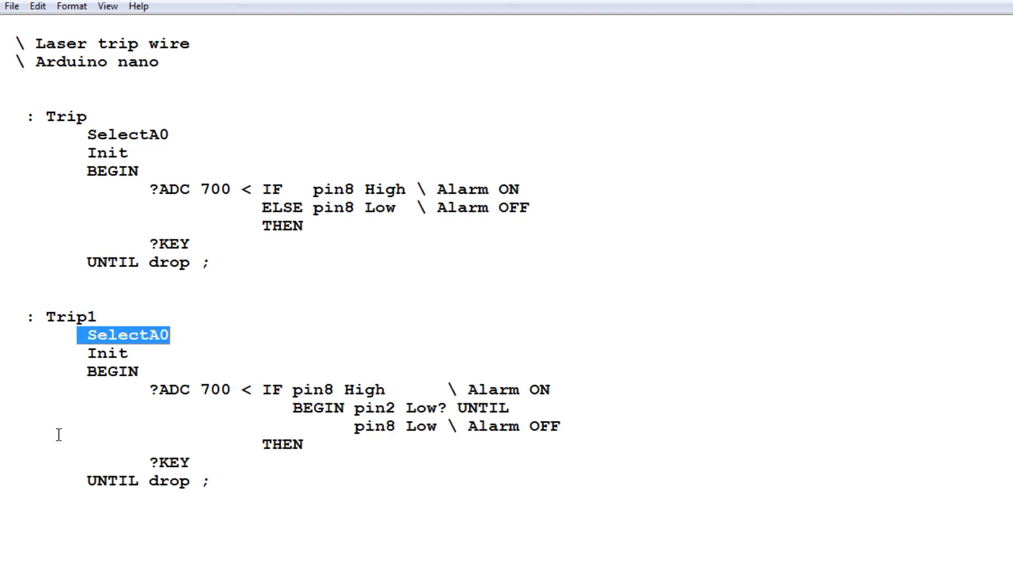
pyautogui.moveTo(81, 353)
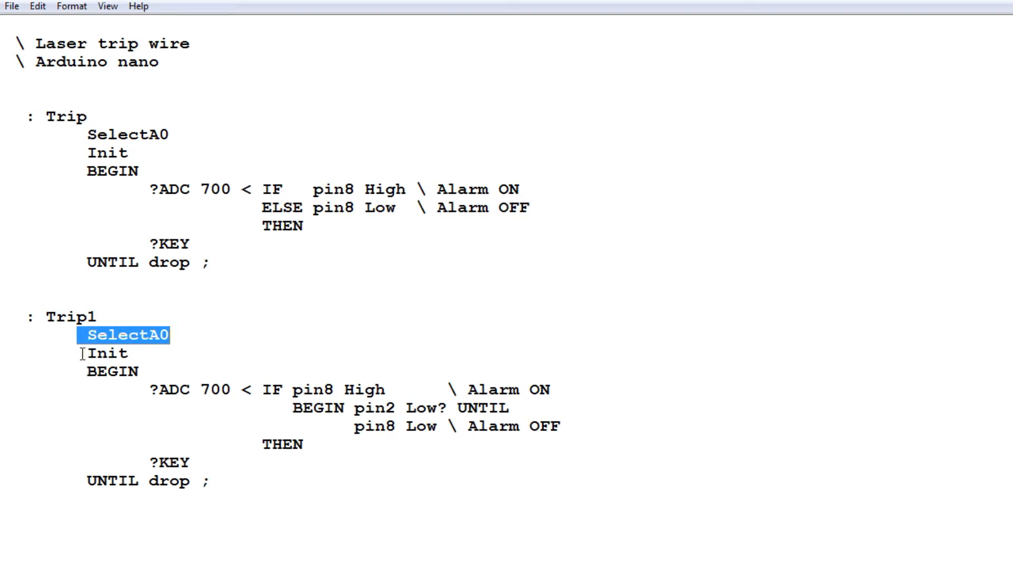
pyautogui.doubleClick(107, 353)
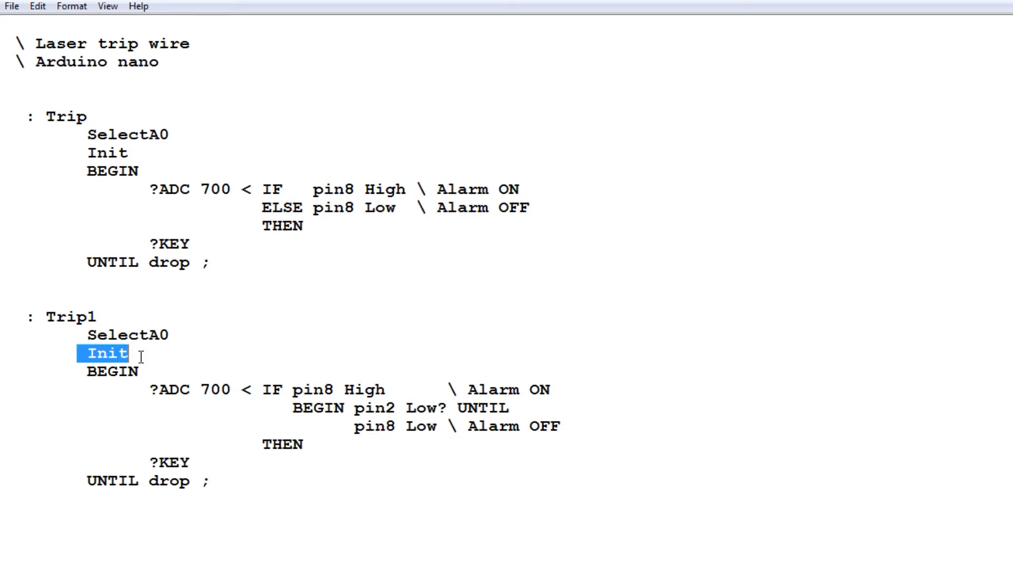
pyautogui.doubleClick(108, 370)
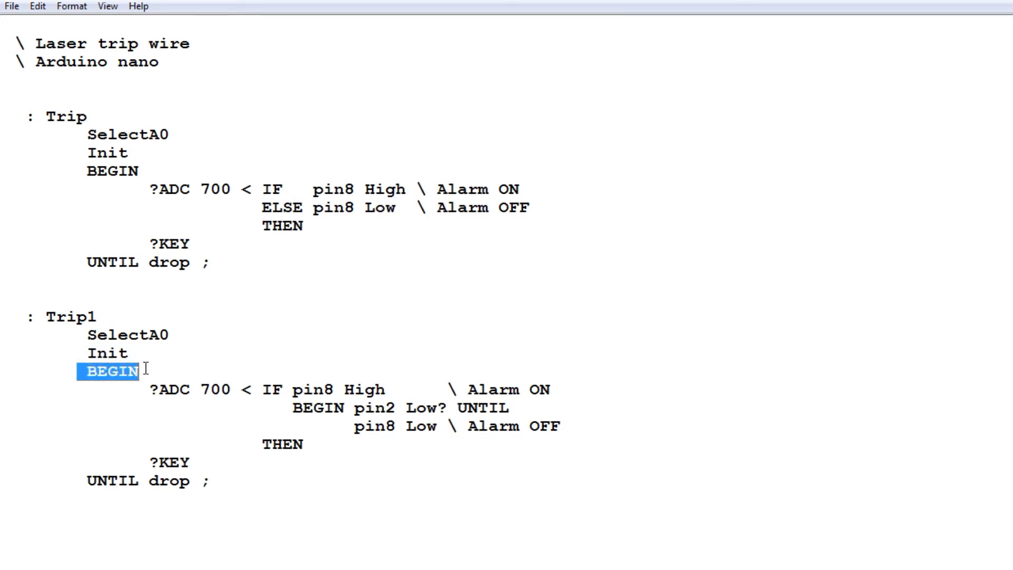
pyautogui.doubleClick(112, 481)
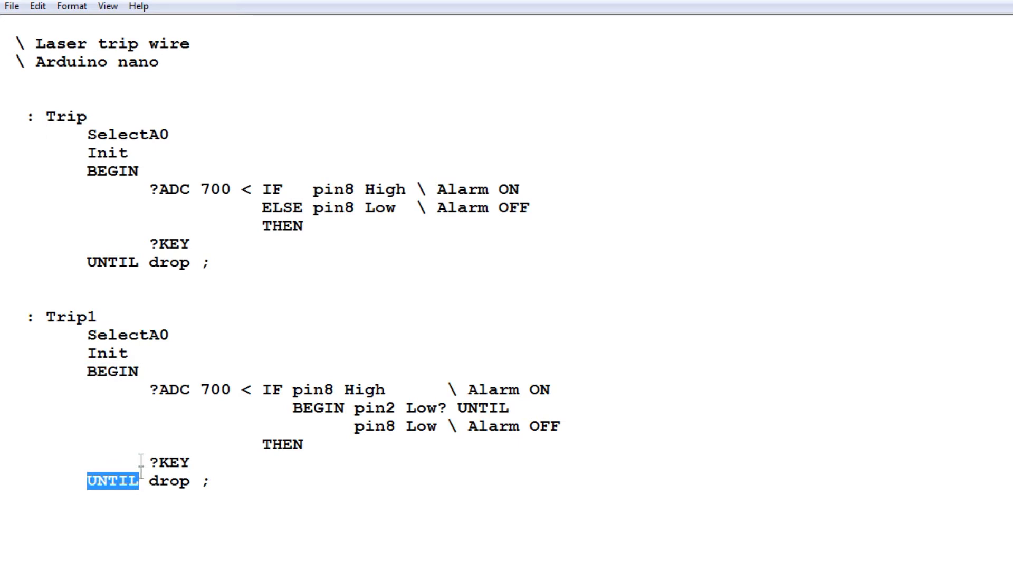
pyautogui.doubleClick(168, 389)
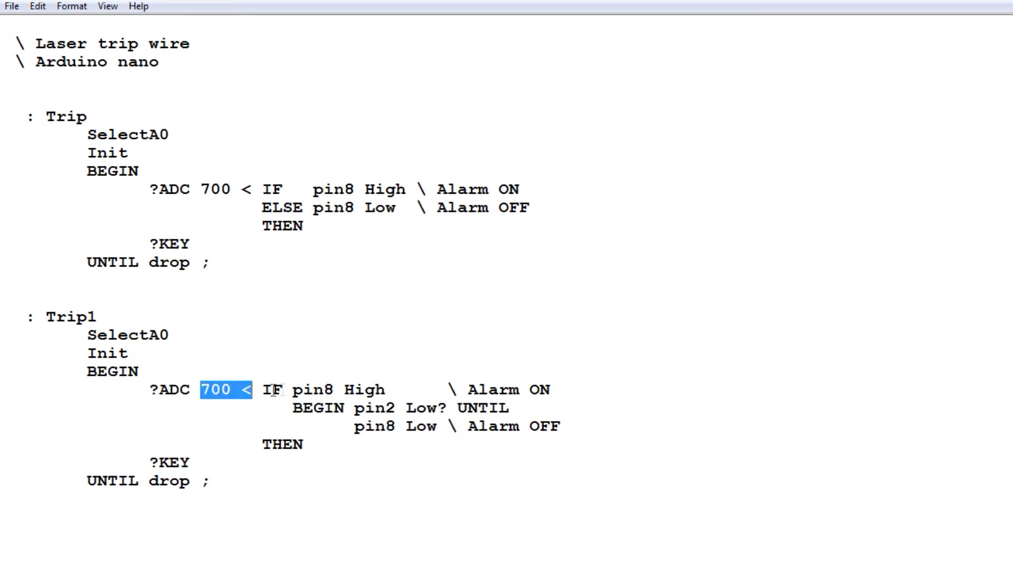
pyautogui.doubleClick(343, 390)
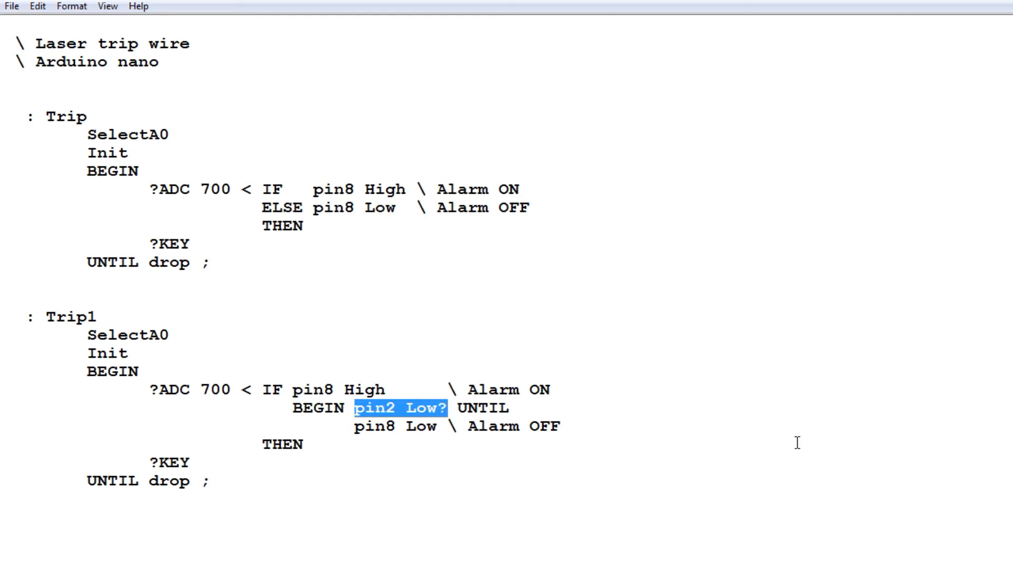
pyautogui.moveTo(791, 427)
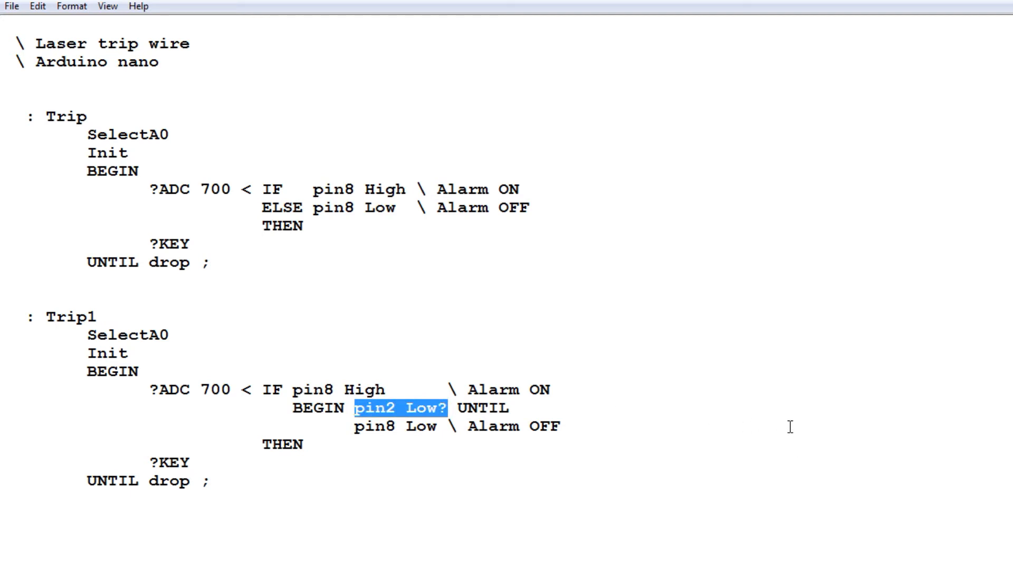
pyautogui.moveTo(704, 462)
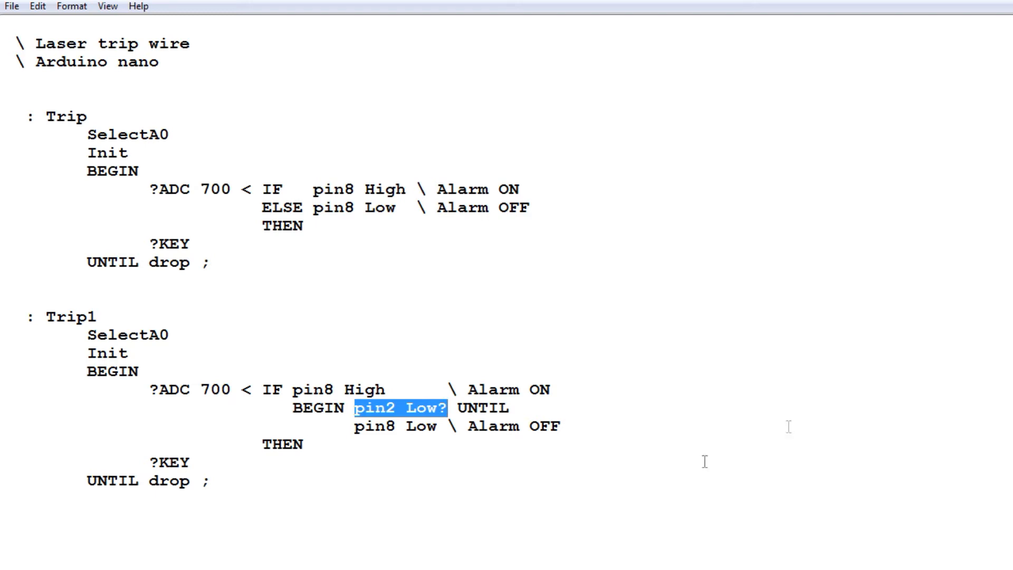
pyautogui.moveTo(556, 519)
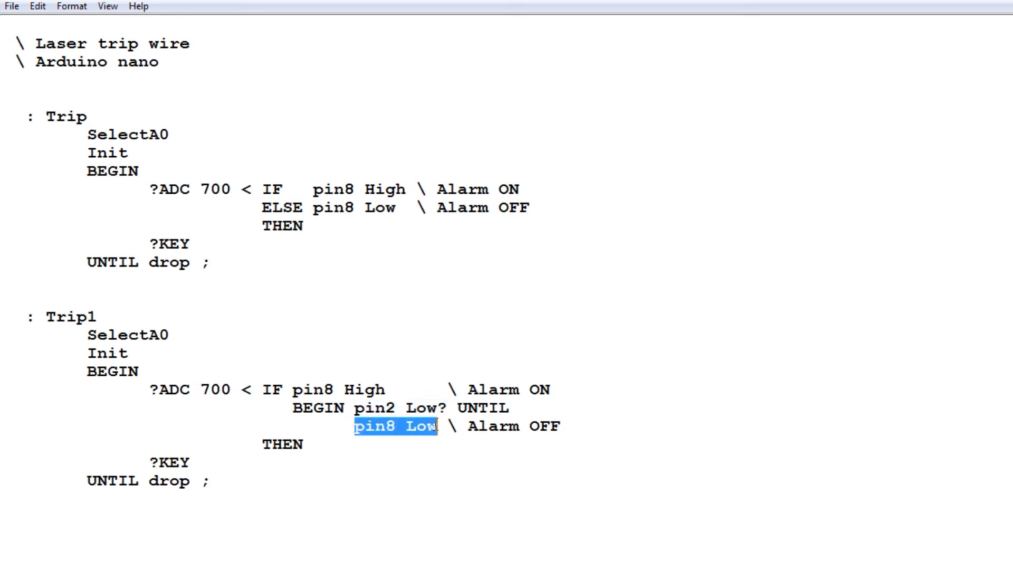
pyautogui.moveTo(79, 377)
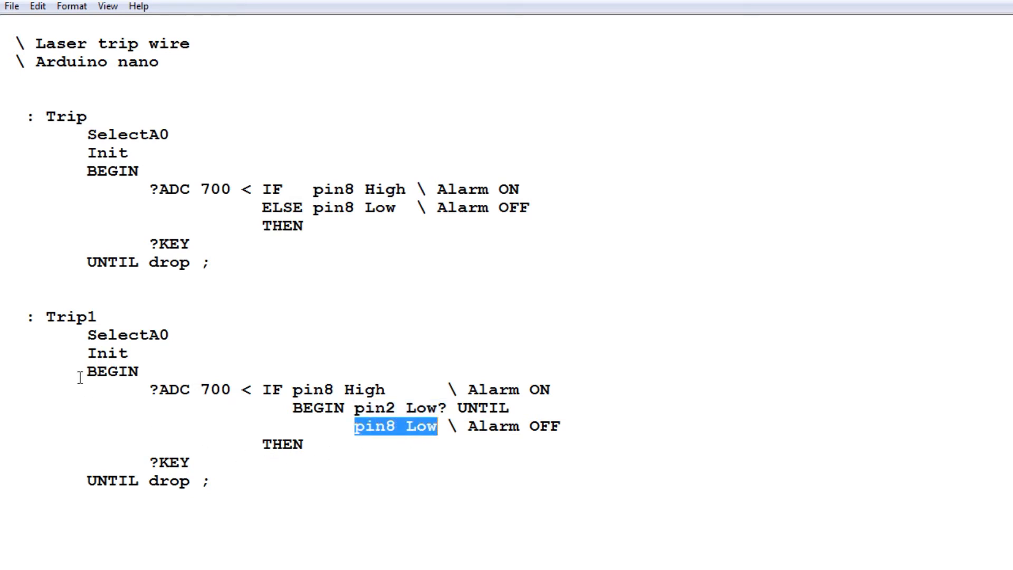
pyautogui.doubleClick(106, 482)
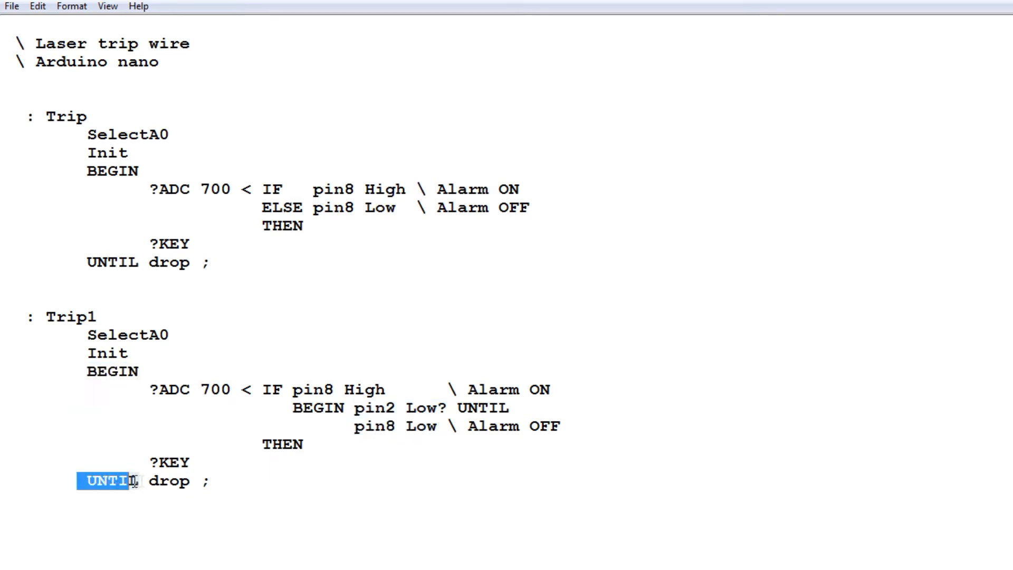
pyautogui.moveTo(112, 422)
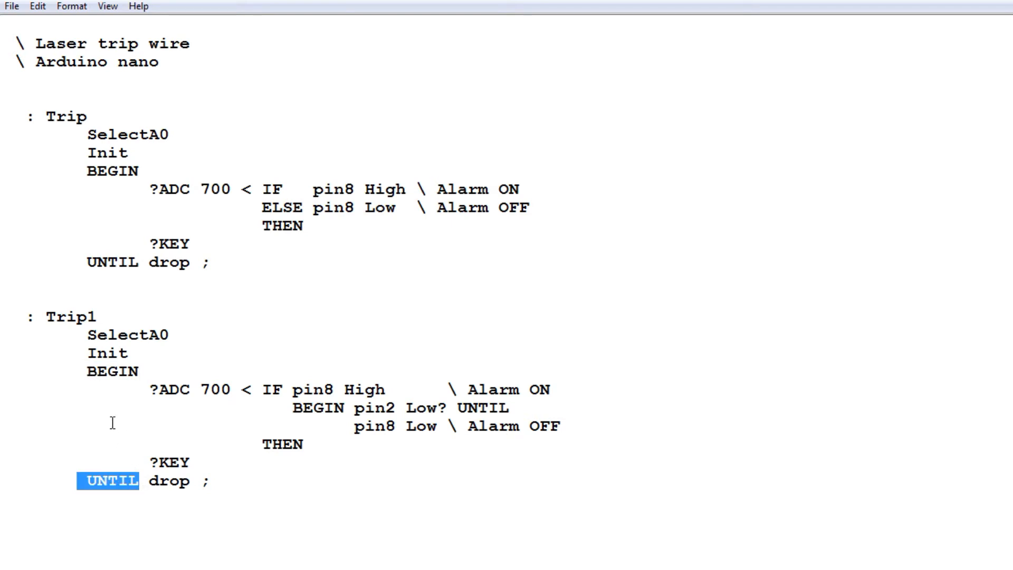
pyautogui.moveTo(385, 483)
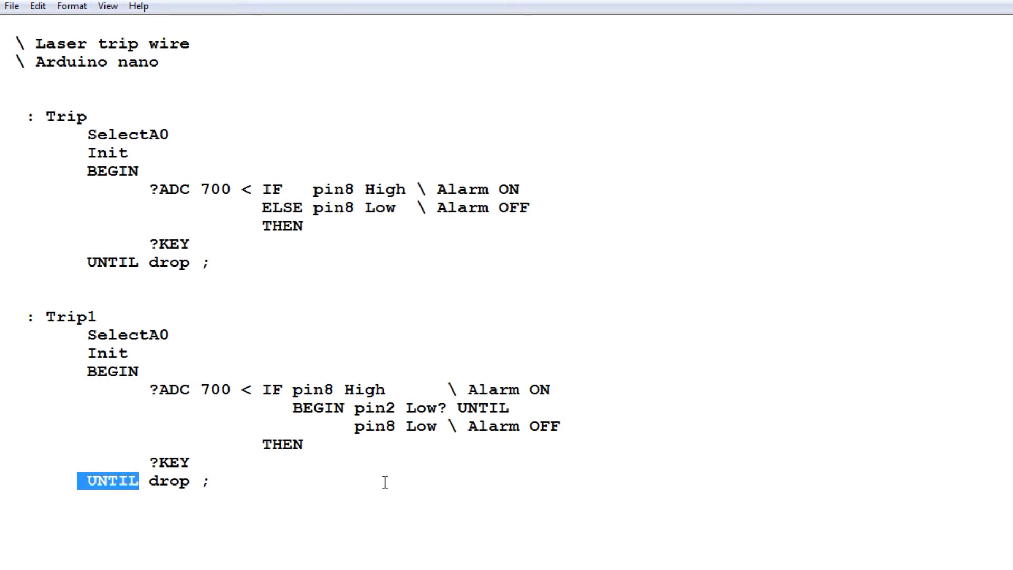
pyautogui.doubleClick(370, 407)
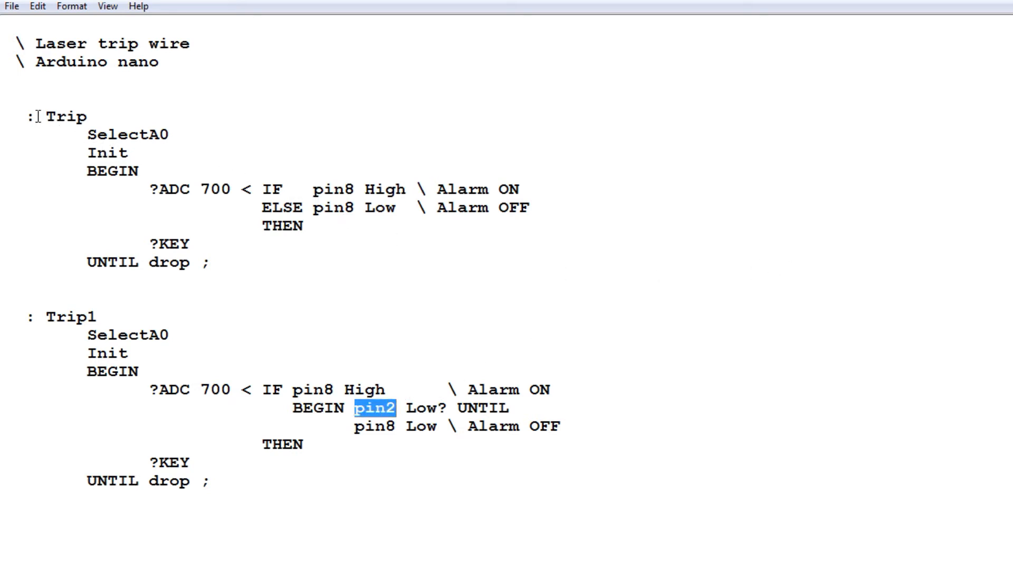
pyautogui.click(39, 149)
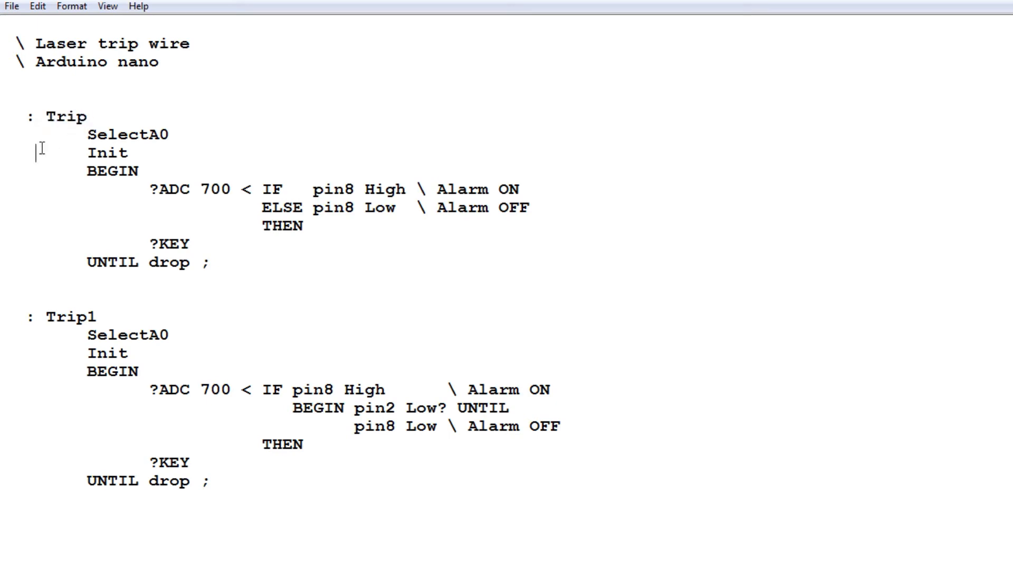